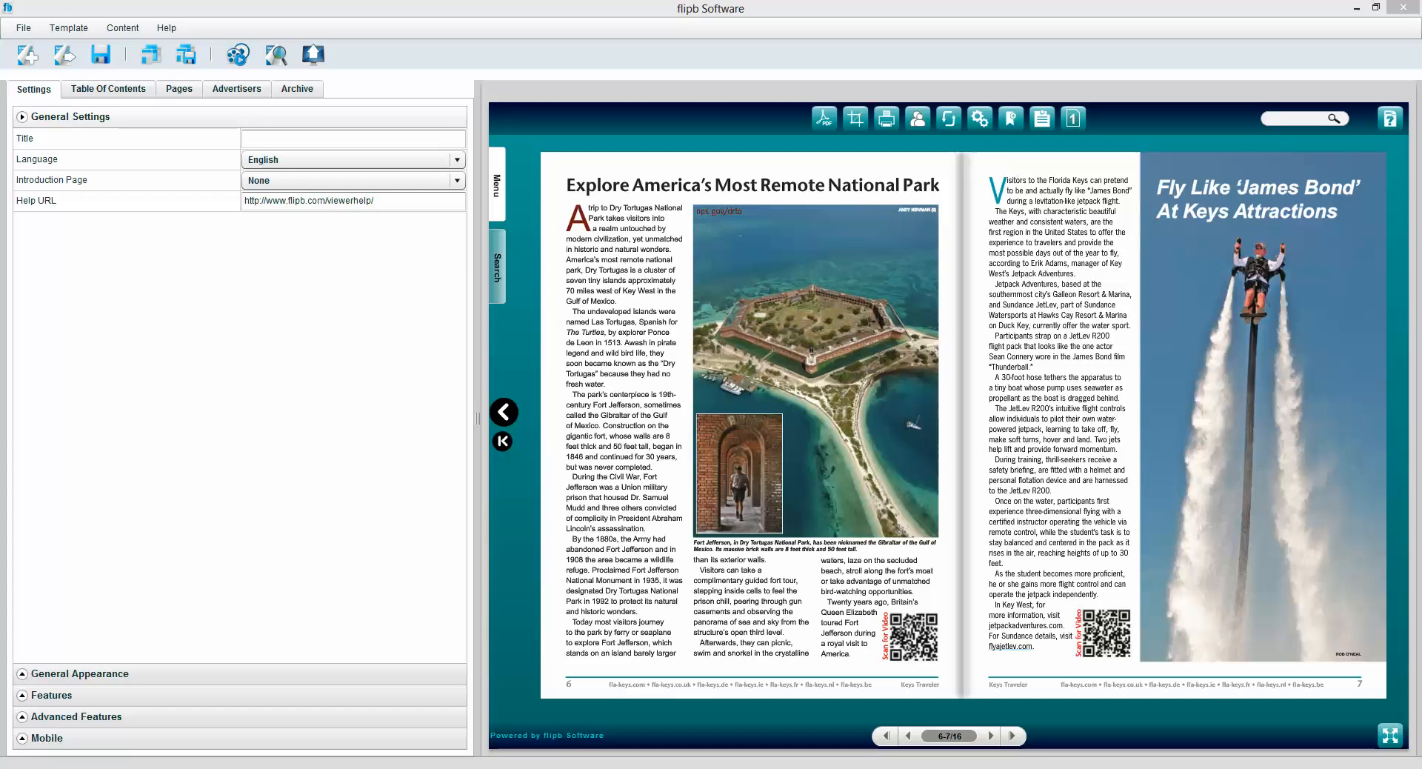
mouse_move(752, 228)
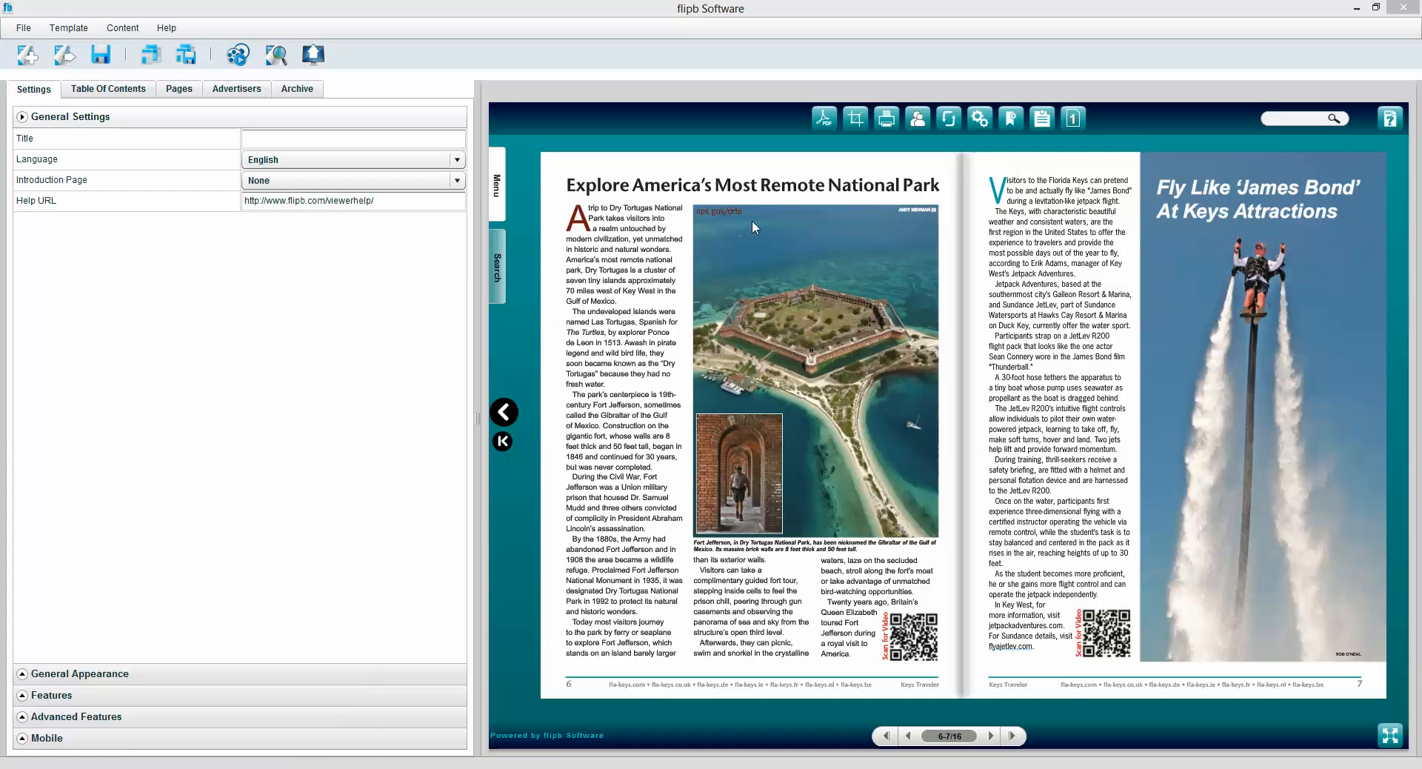
mouse_move(237, 54)
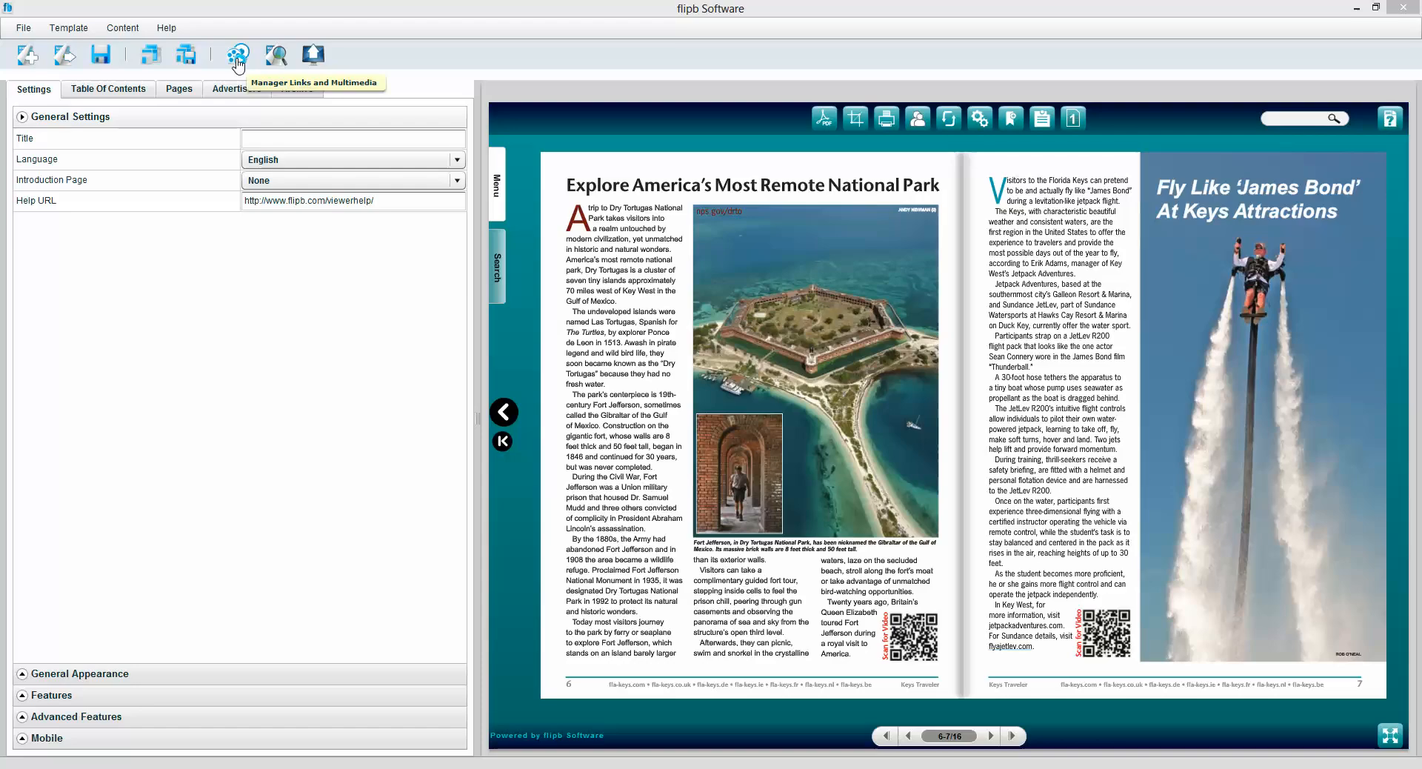
- Draw a link area over page 6's QR code in the links and multimedia editor
click(237, 54)
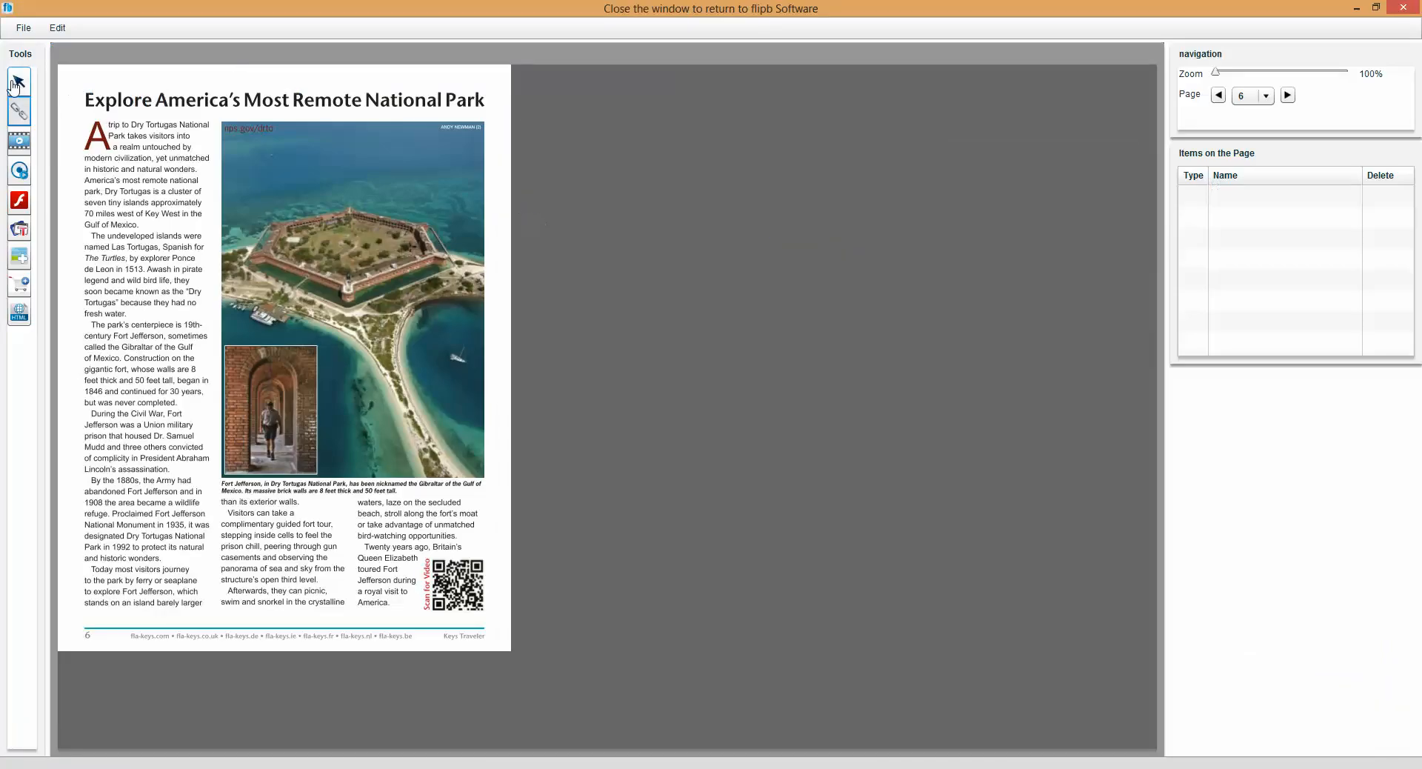
mouse_move(478, 506)
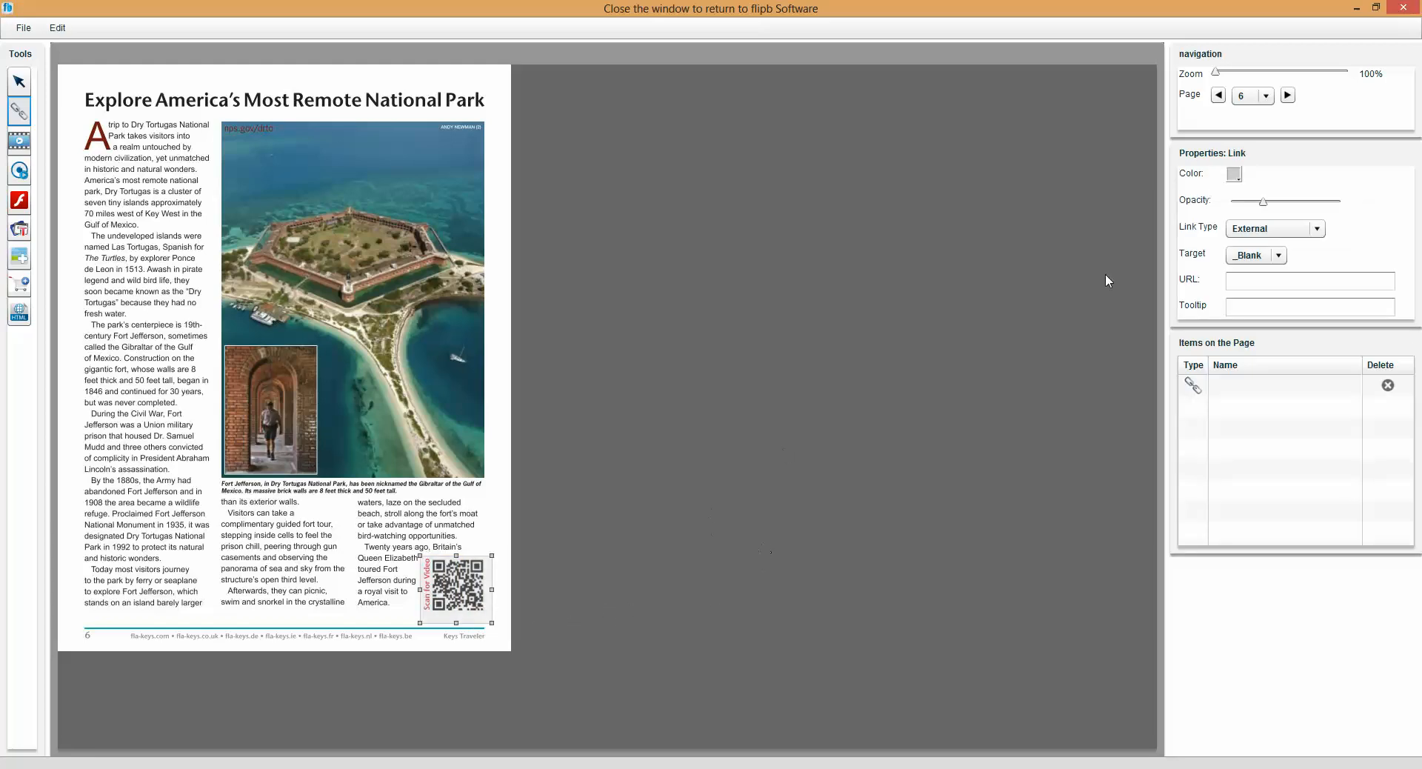
click(1314, 227)
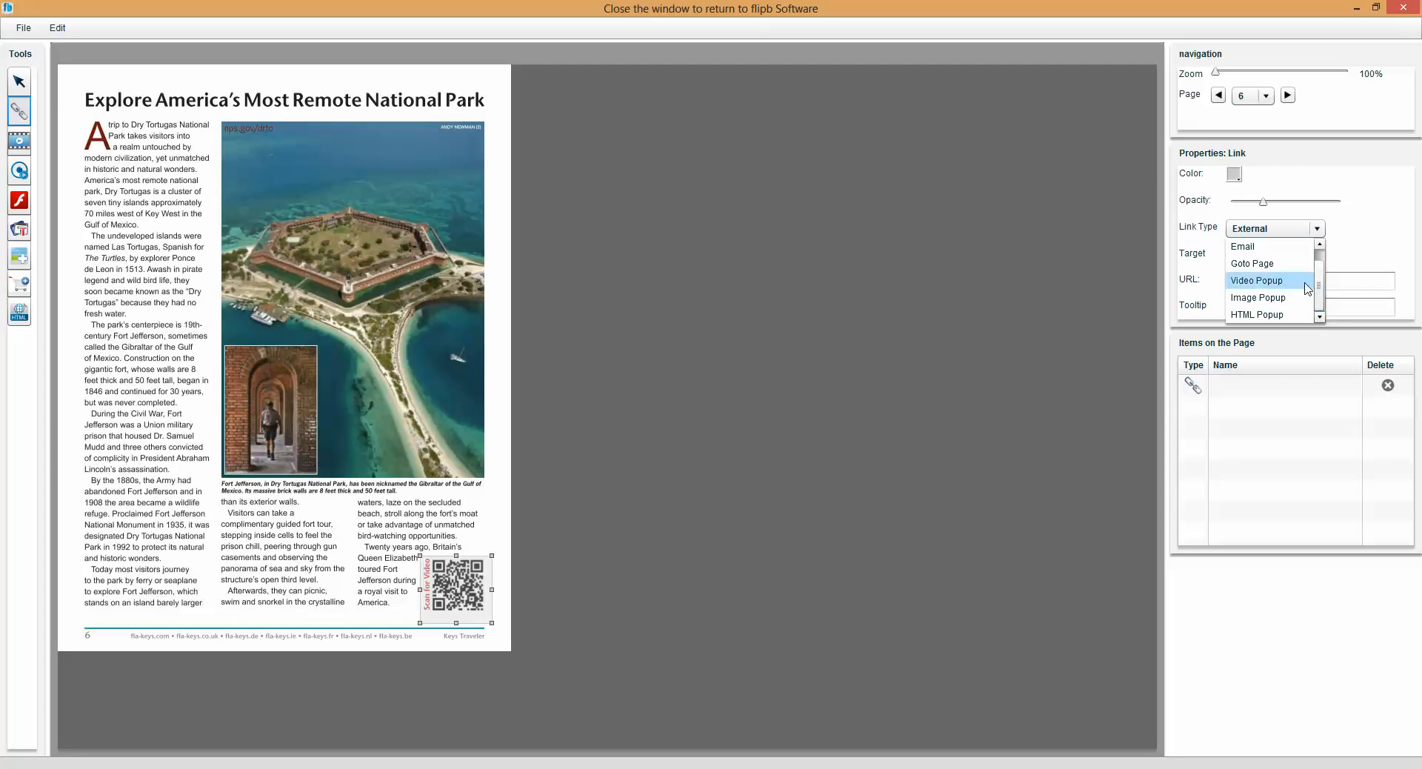
mouse_move(1268, 297)
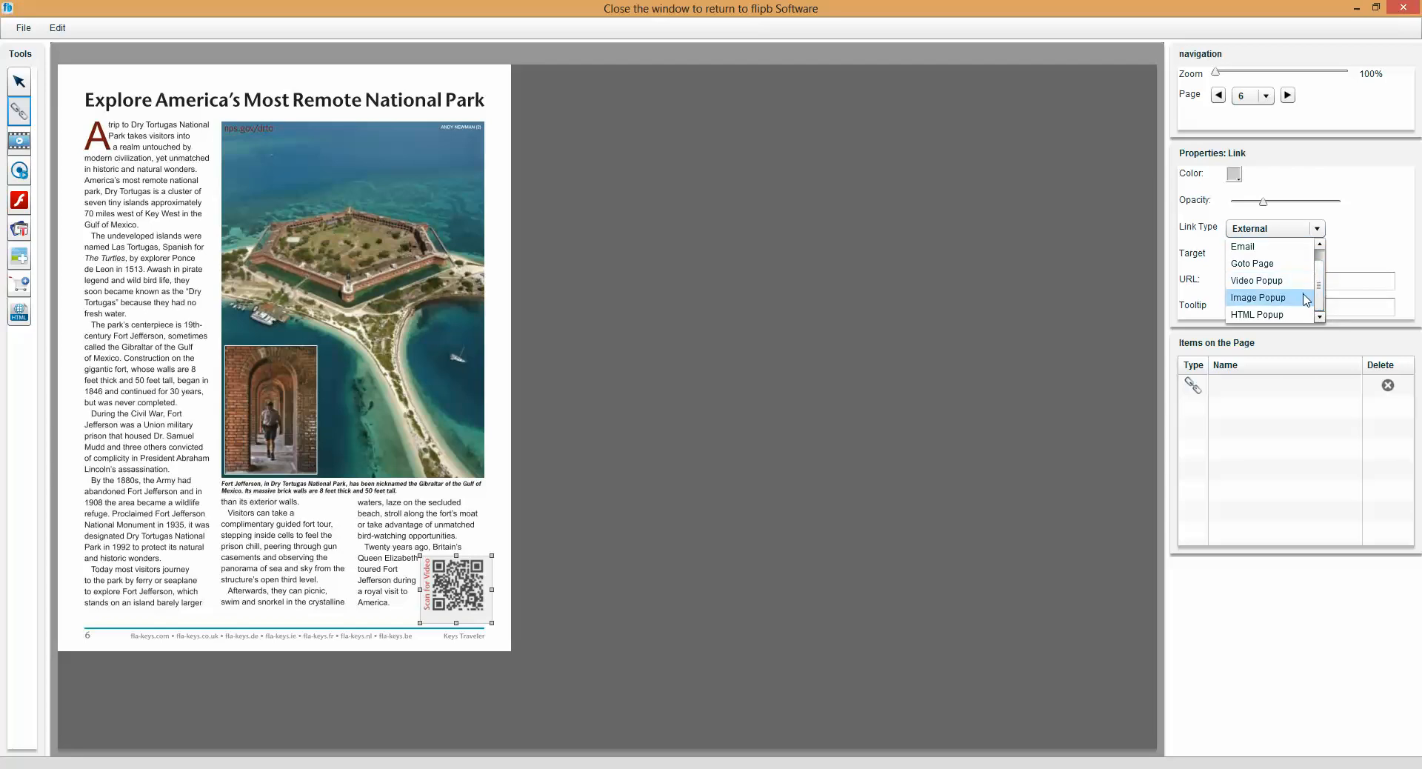
mouse_move(1270, 315)
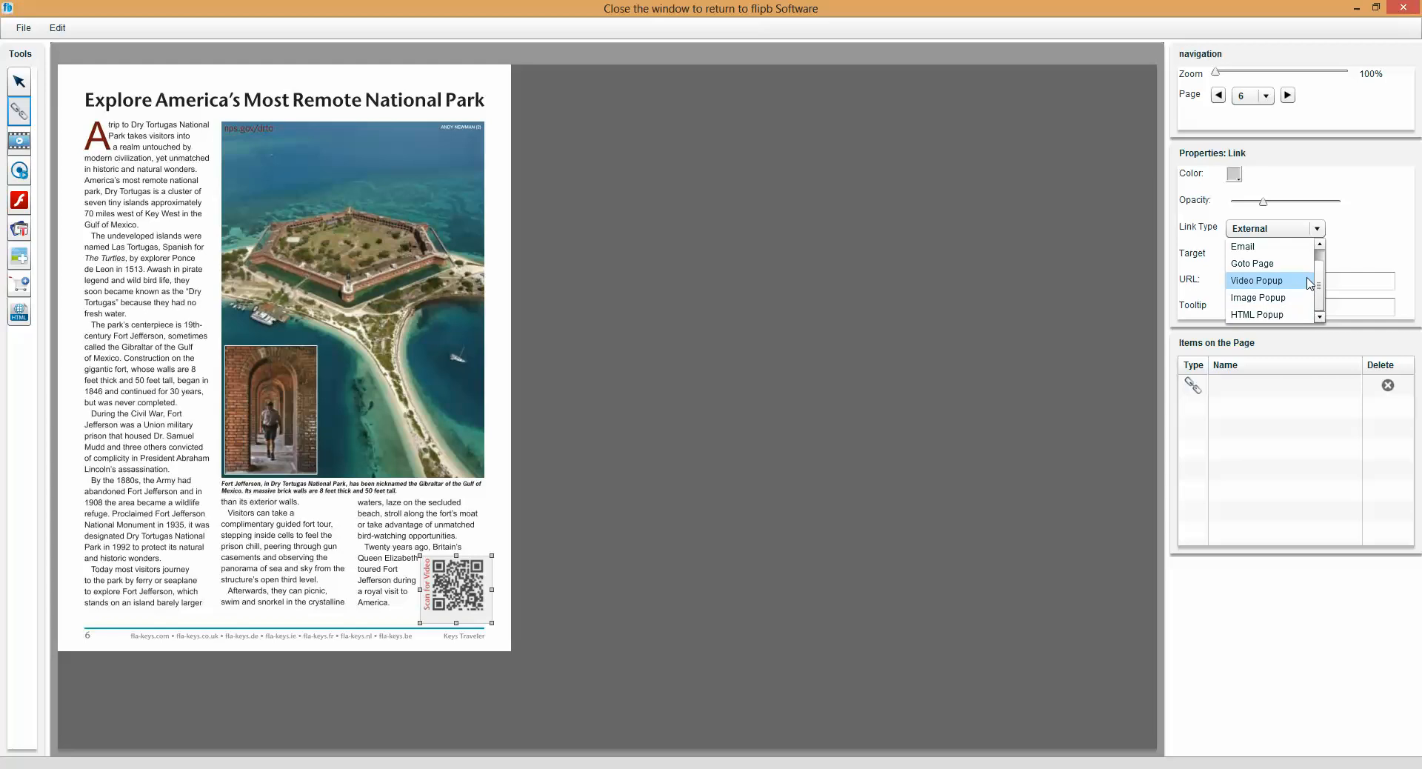
- Set the QR code link's type to Video Popup
click(1256, 279)
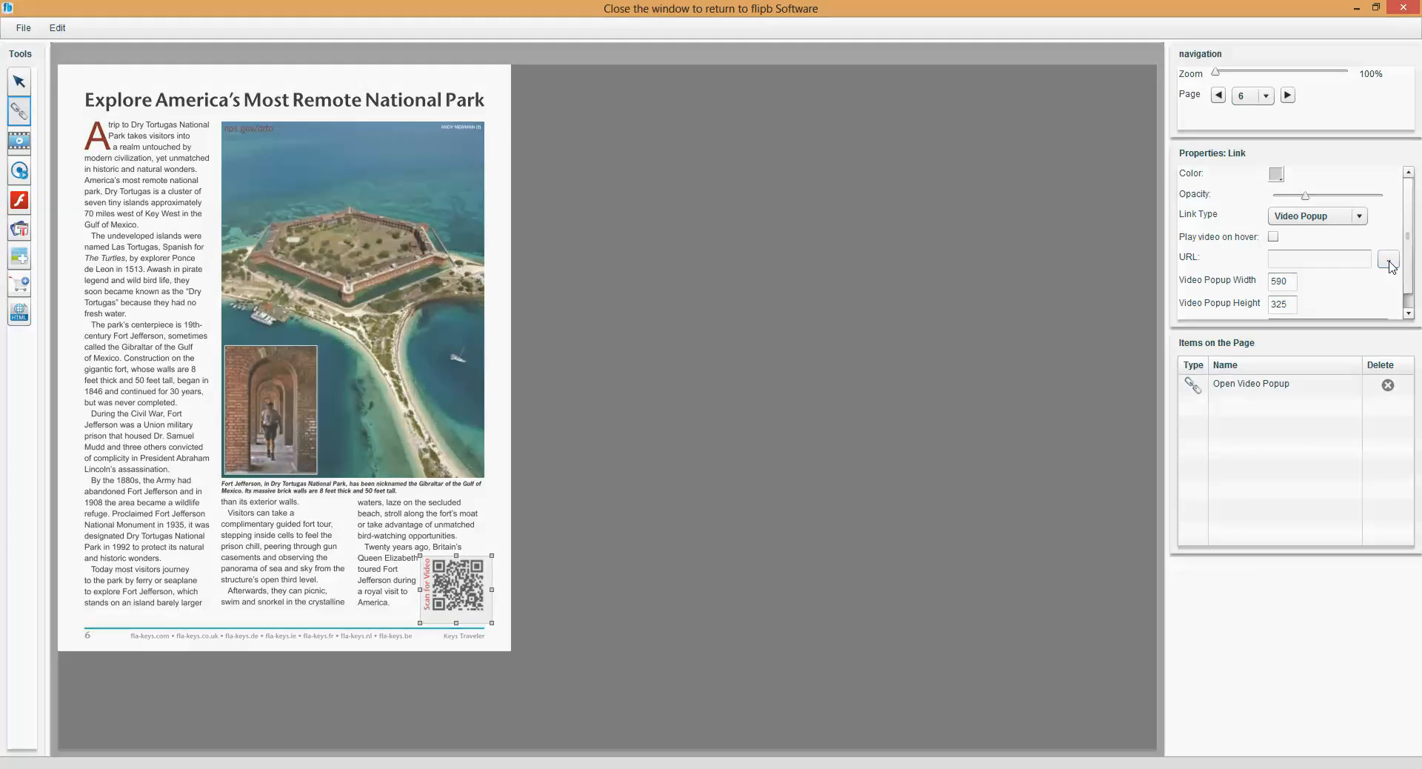
- Paste the youtu.be video address as the popup's URL and import it
click(1389, 259)
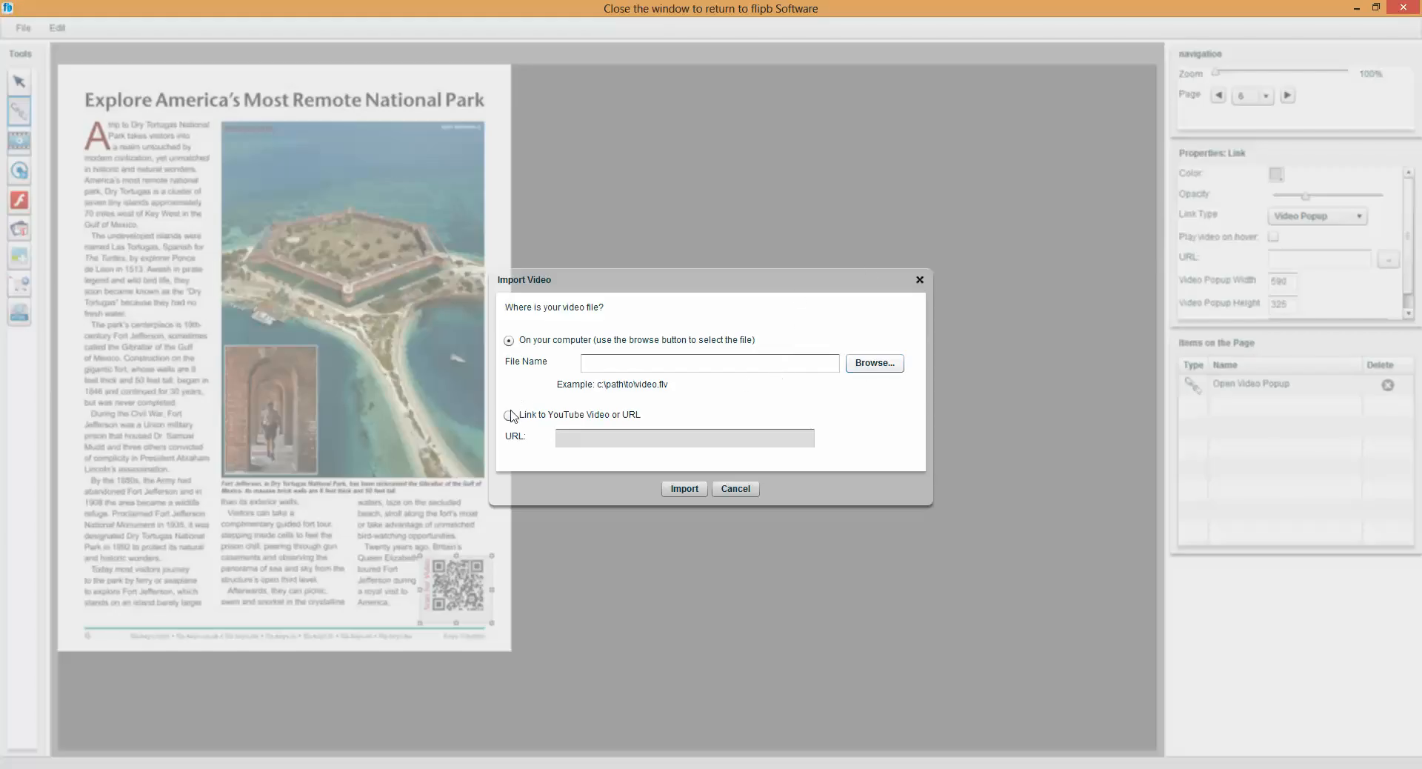
right_click(684, 437)
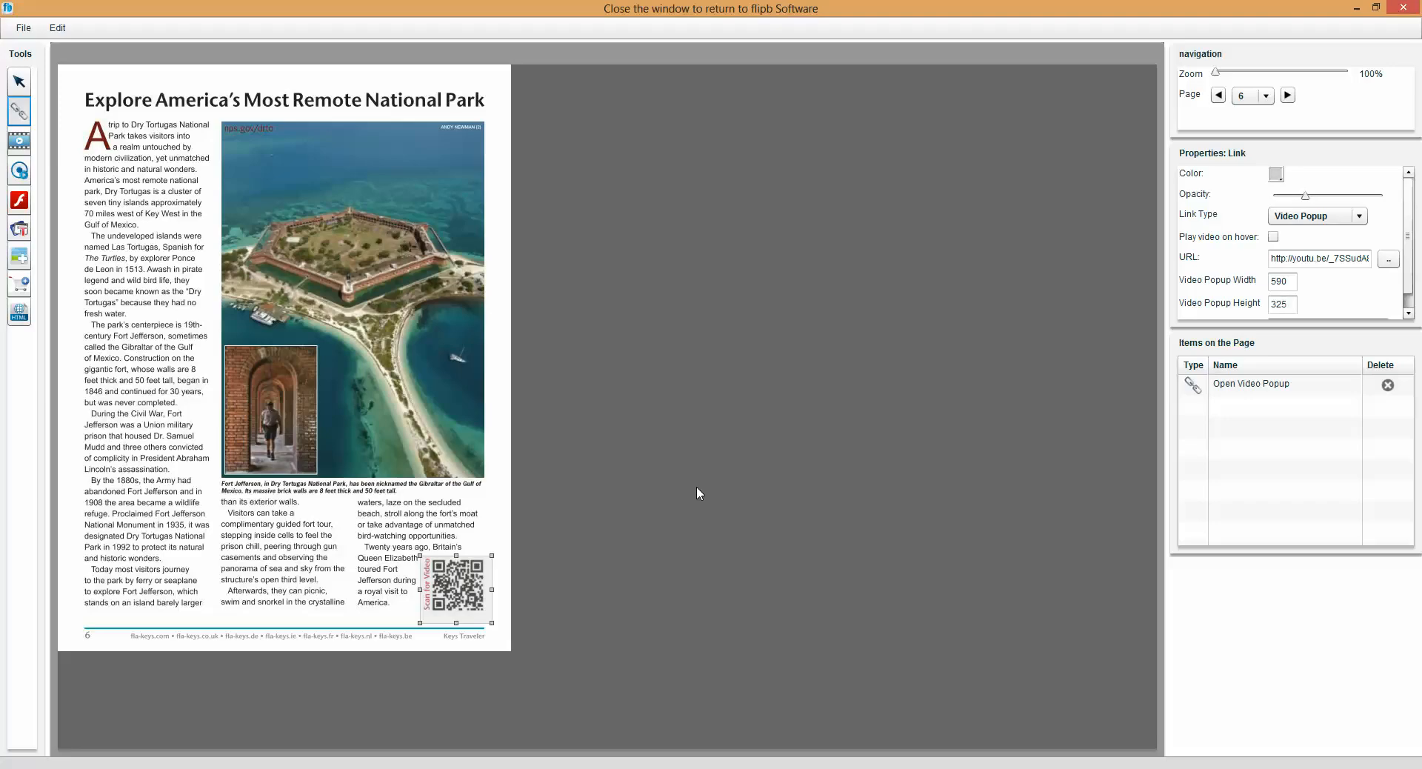
click(22, 27)
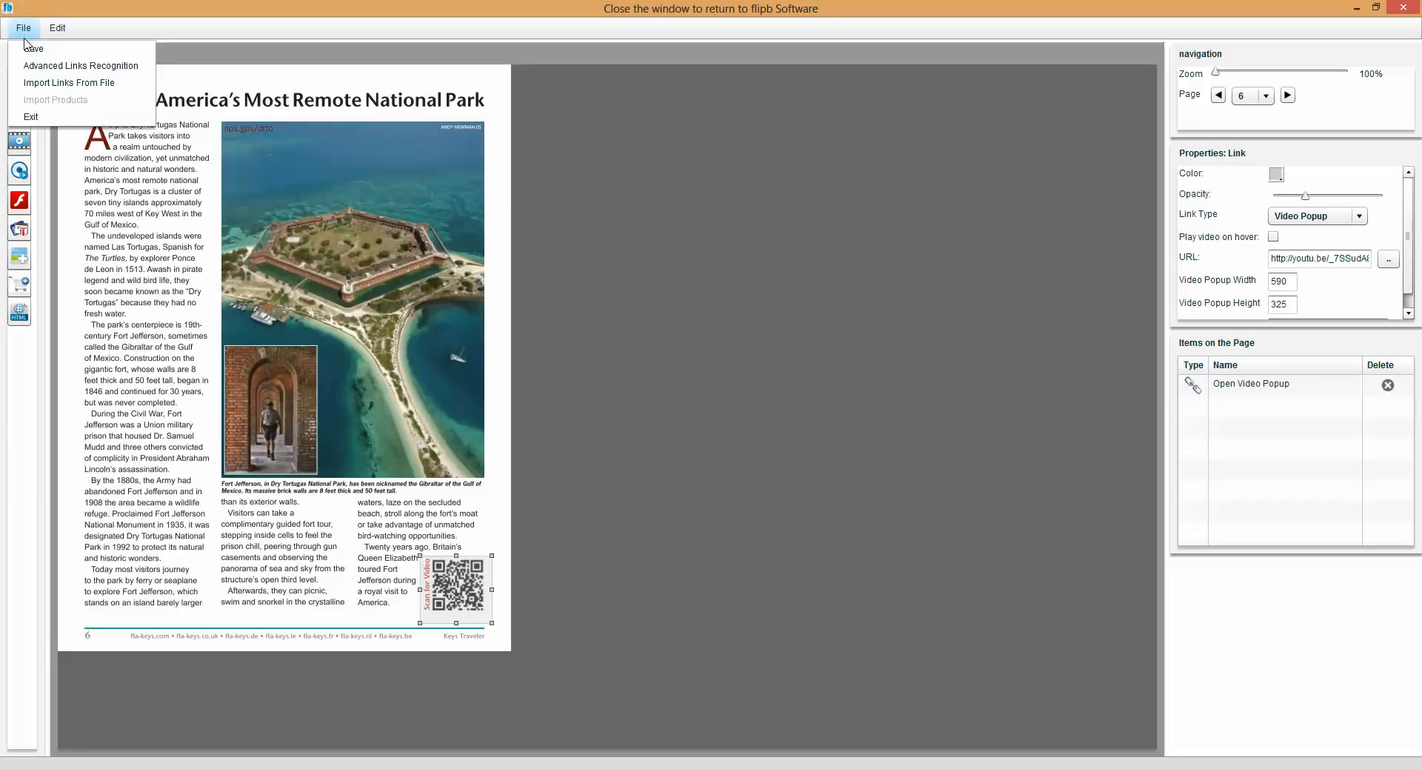
click(57, 28)
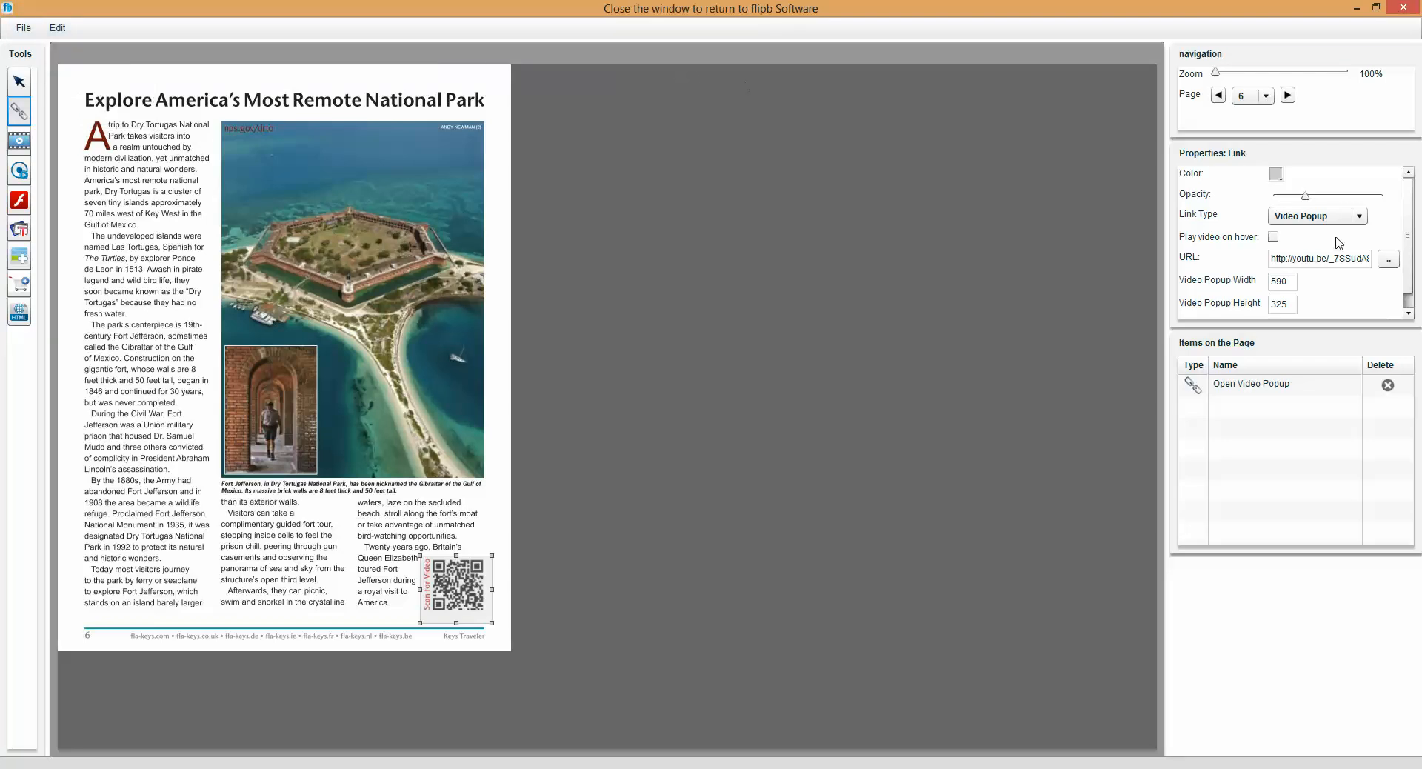
mouse_move(1280, 177)
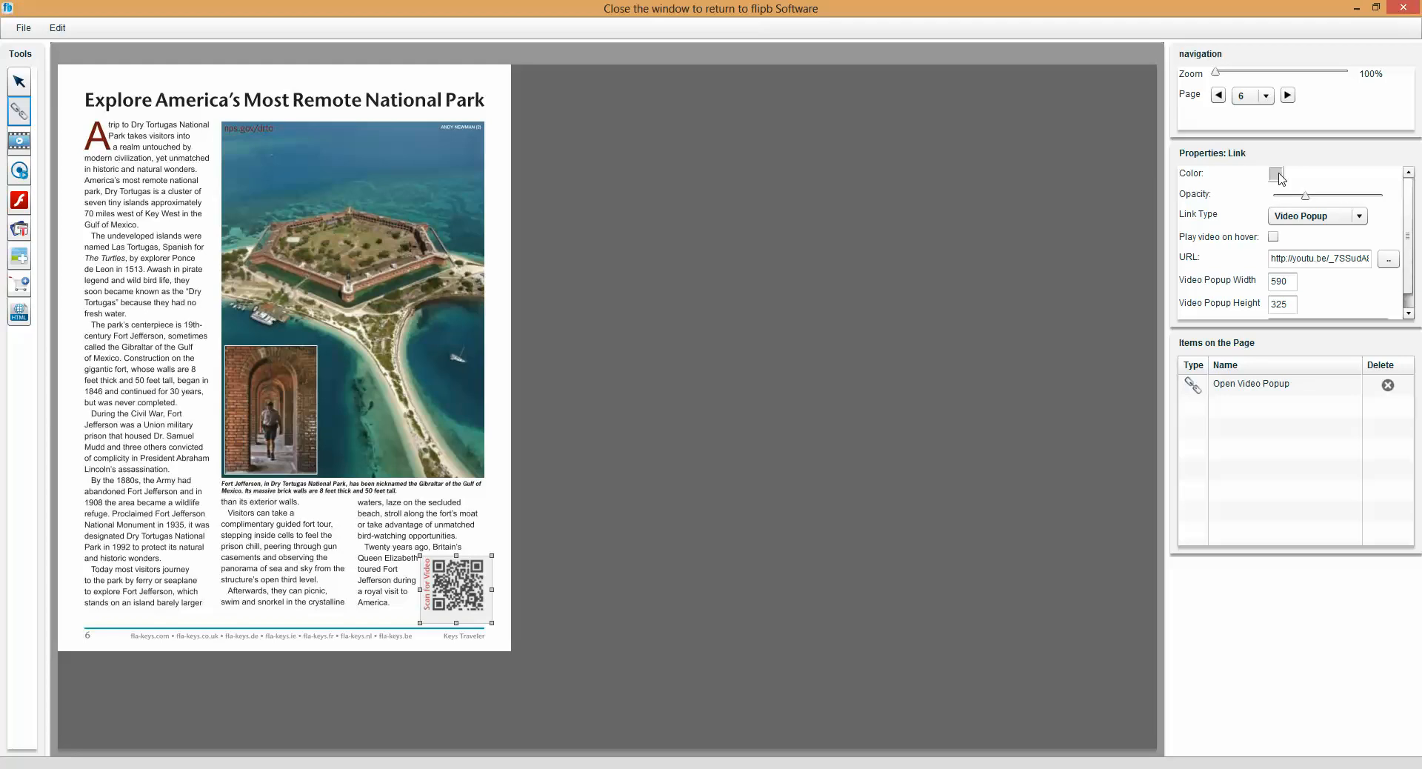
- Set the link's highlight colour to cyan 00CCFF
click(1277, 174)
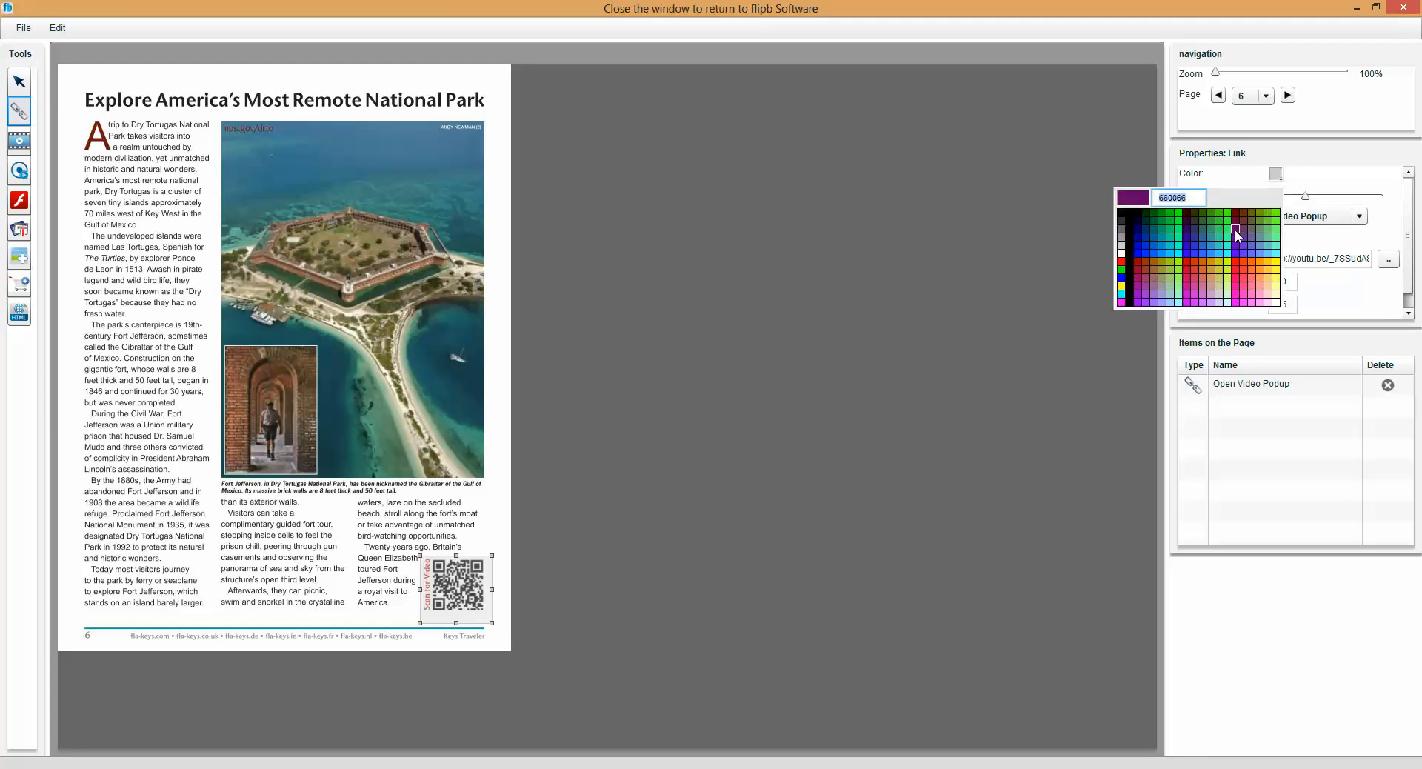
click(1170, 254)
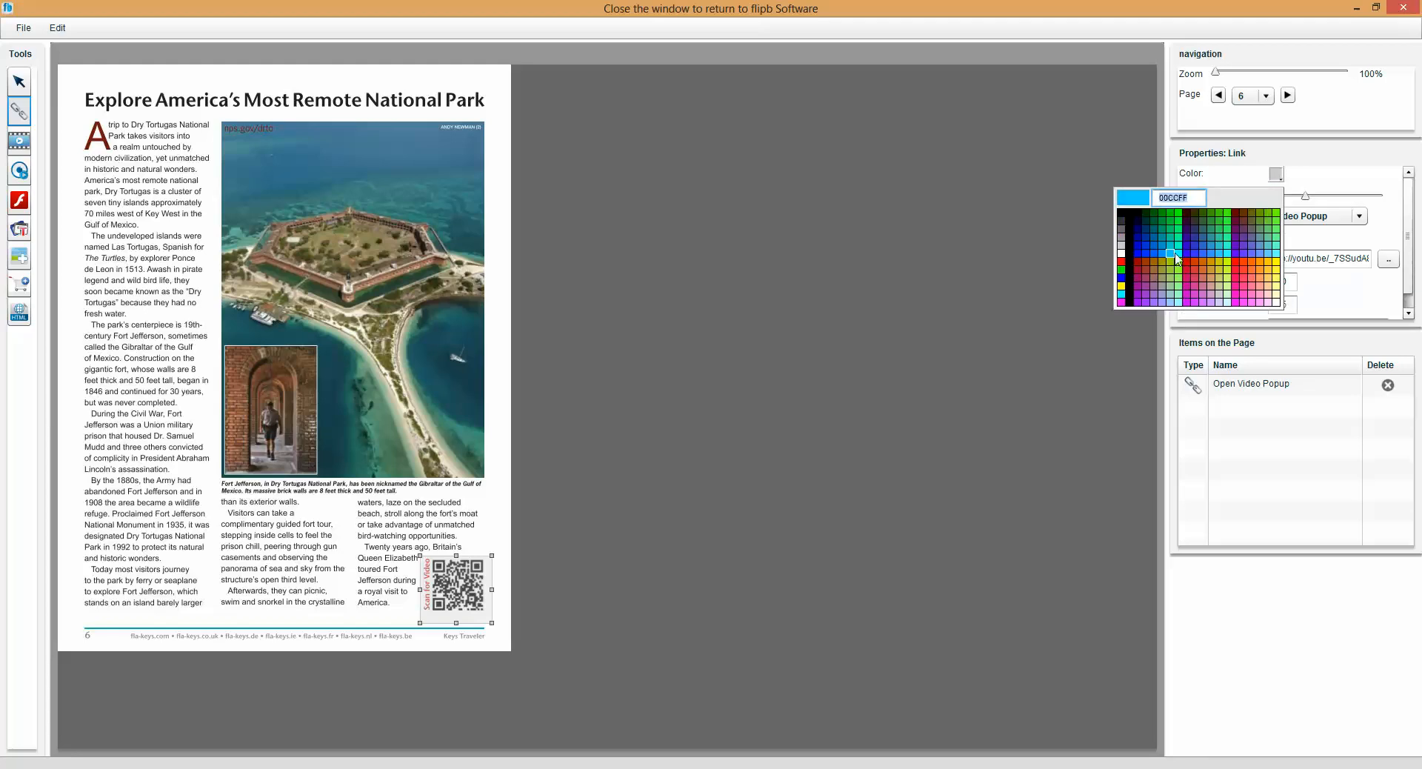
click(1171, 254)
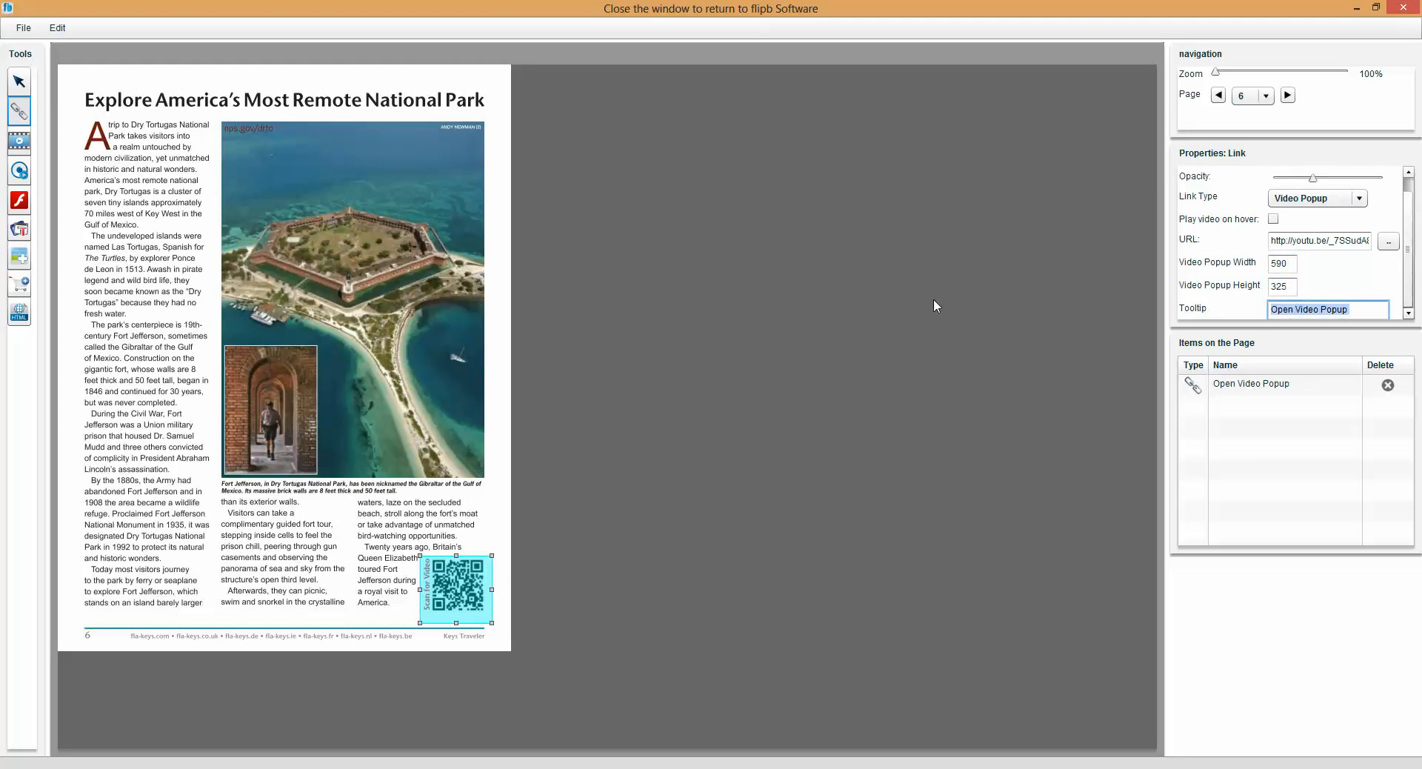
- Save the links and exit the editor back to the flipbook preview
click(23, 27)
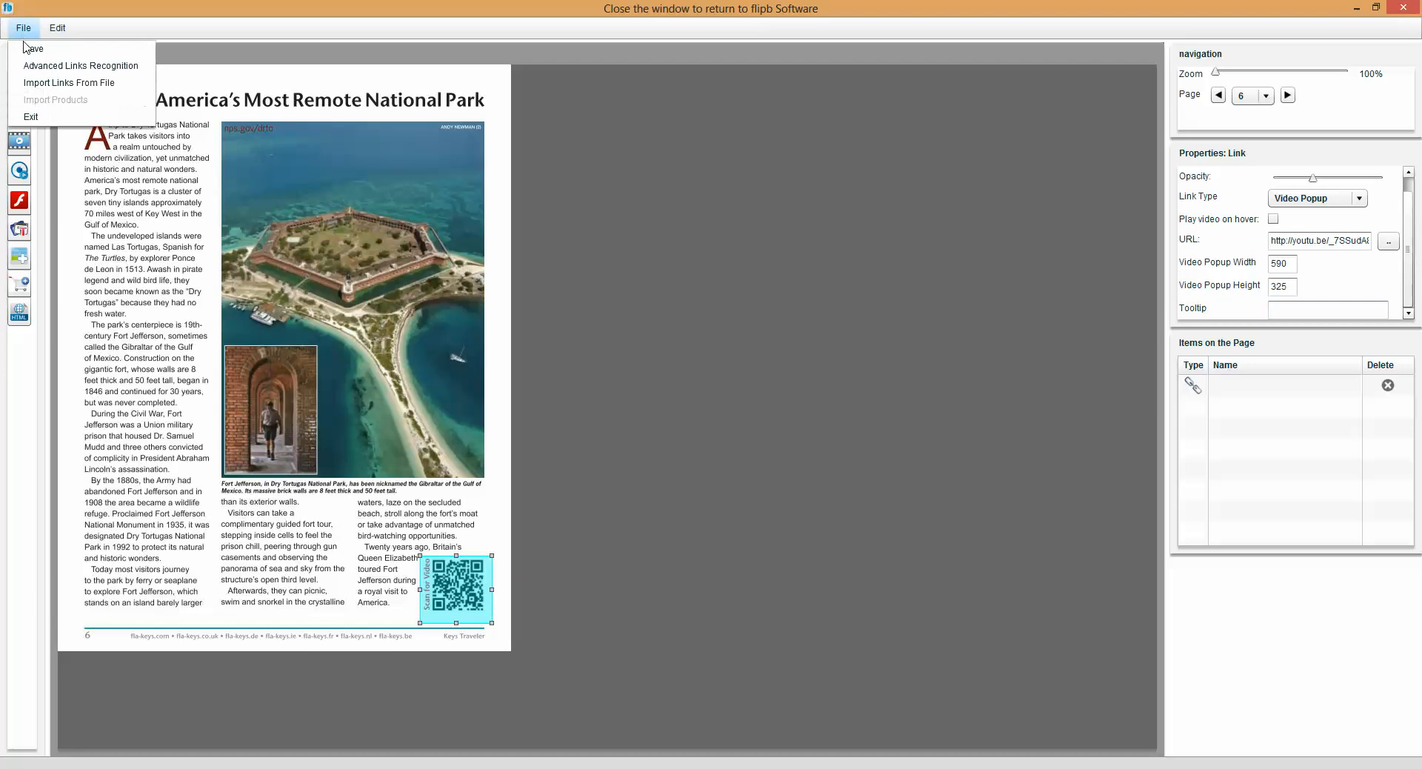
mouse_move(31, 117)
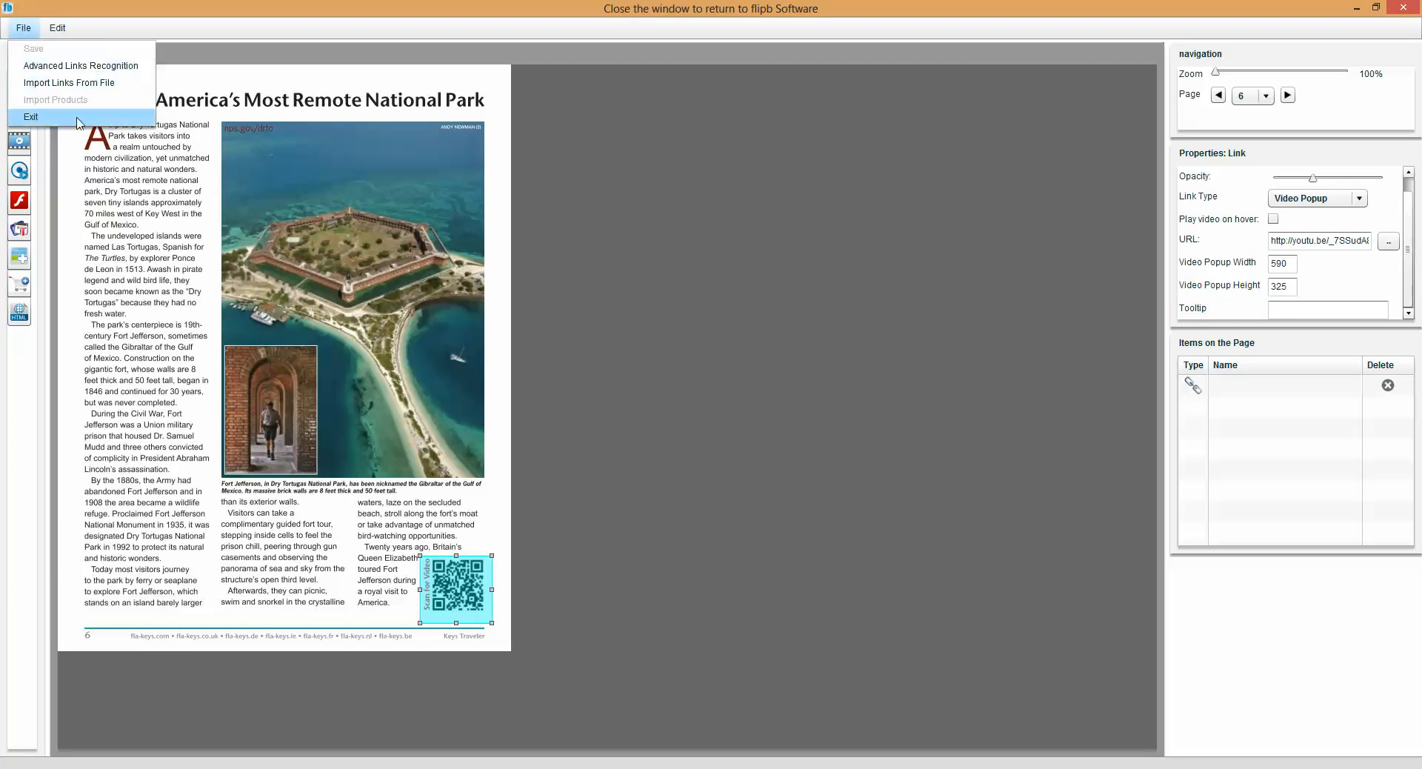
click(31, 117)
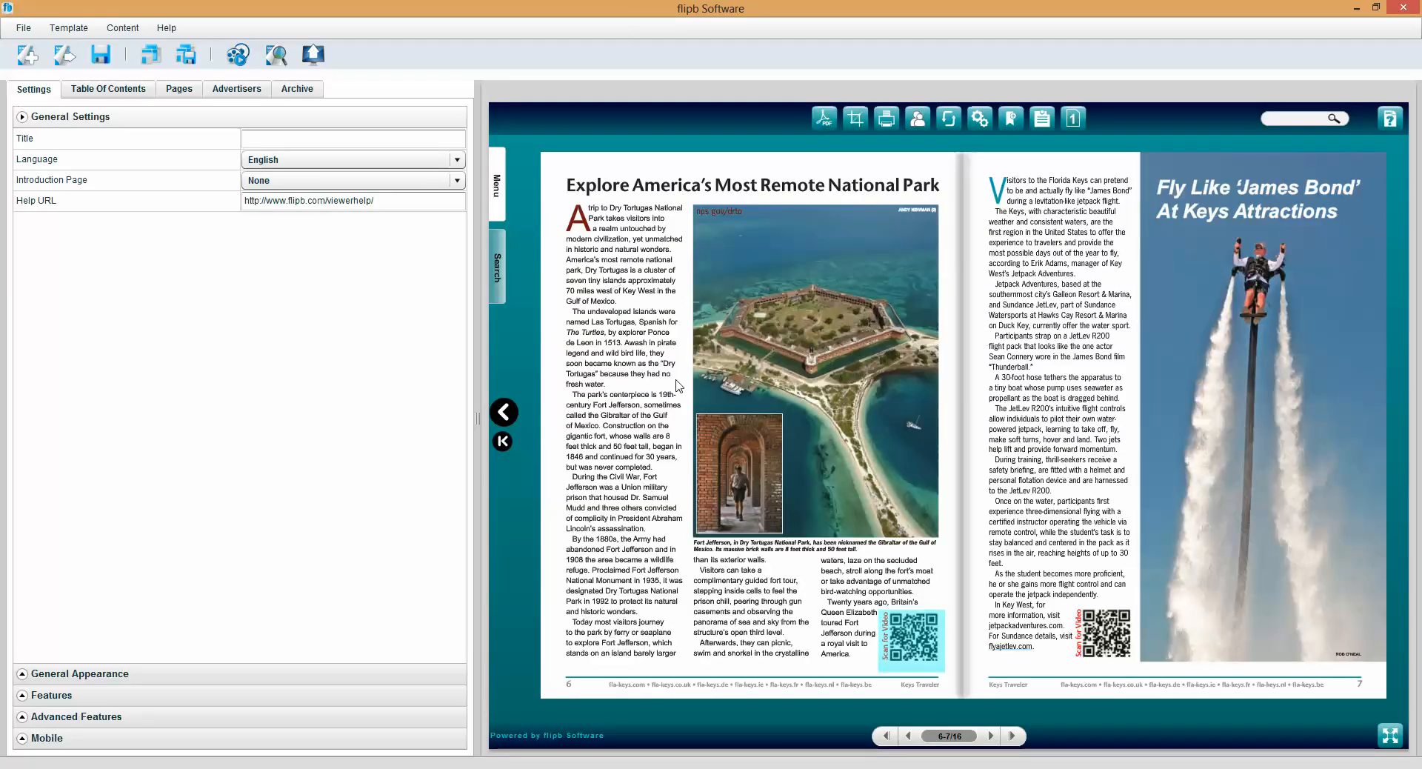